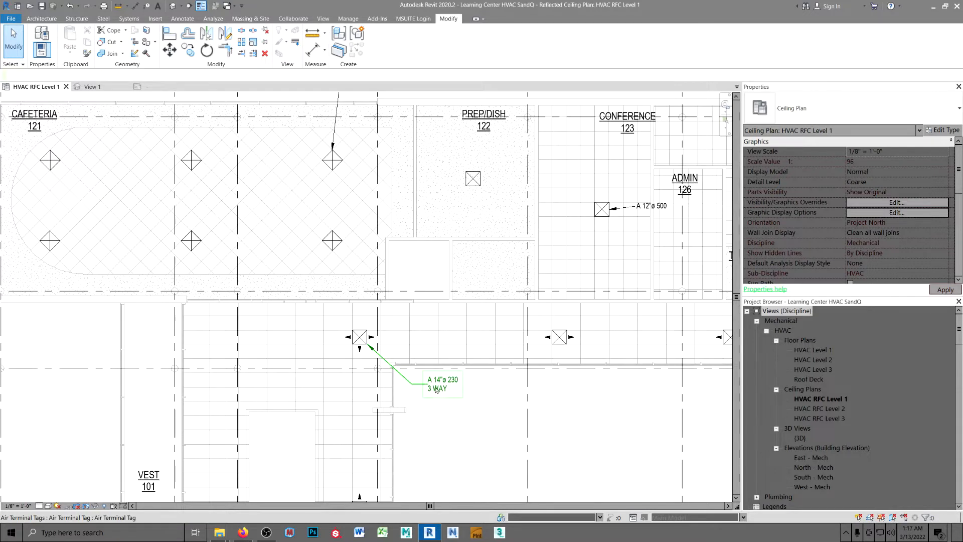
mouse_move(445, 395)
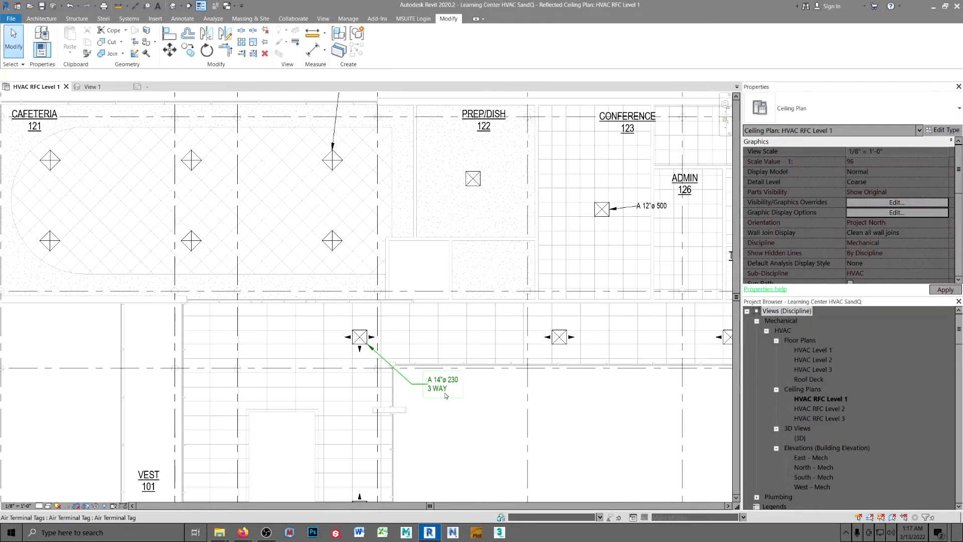
mouse_move(444, 396)
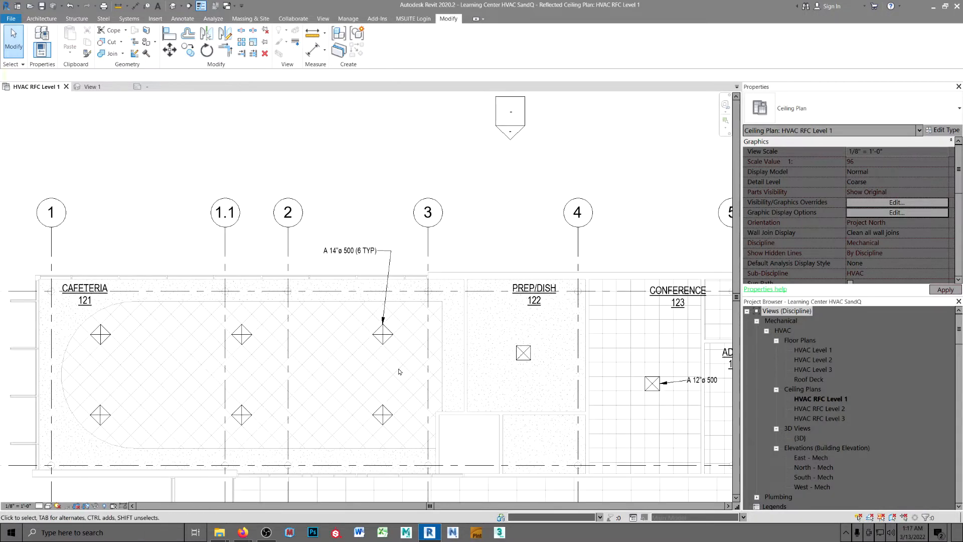
Step: Inspect the cafeteria diffuser tag reading 6 TYP, then select the middle corridor diffuser
click(351, 250)
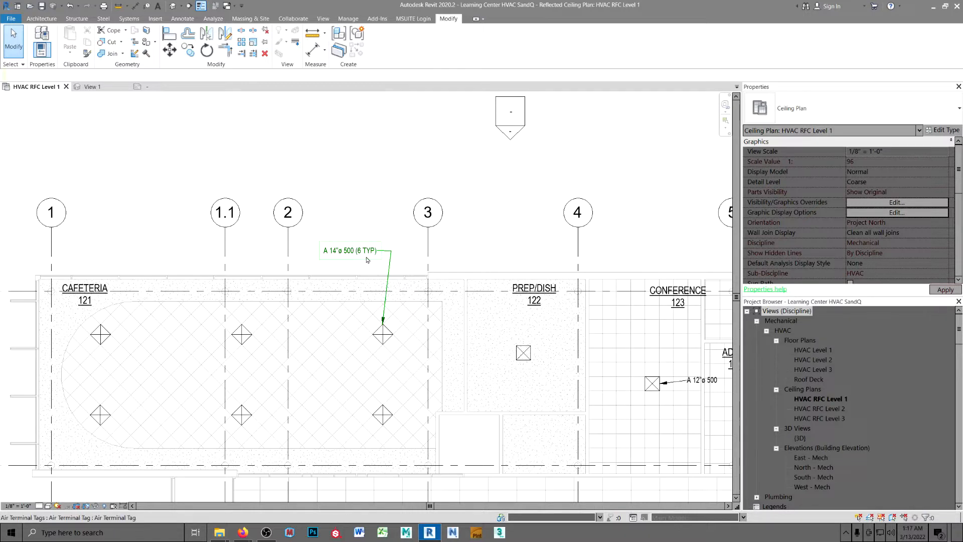
click(364, 261)
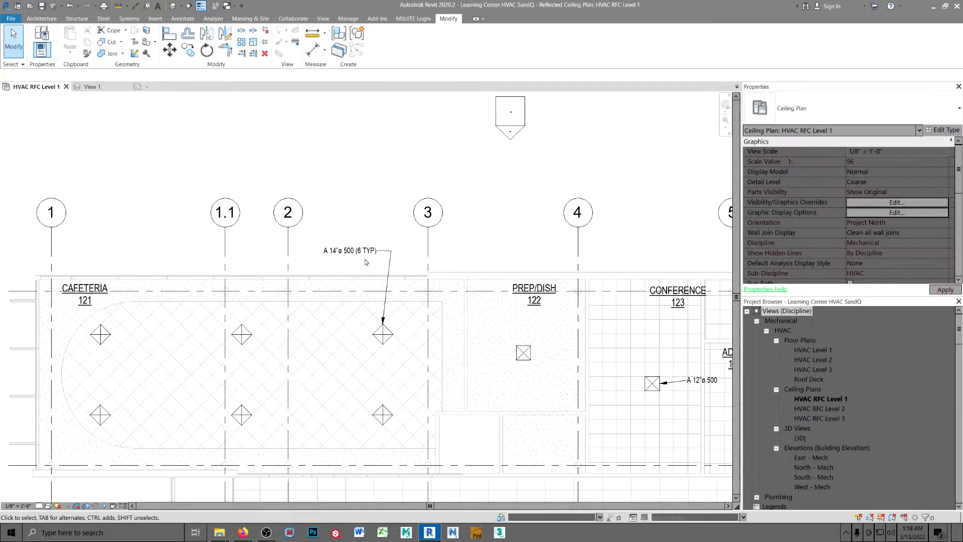
mouse_move(394, 268)
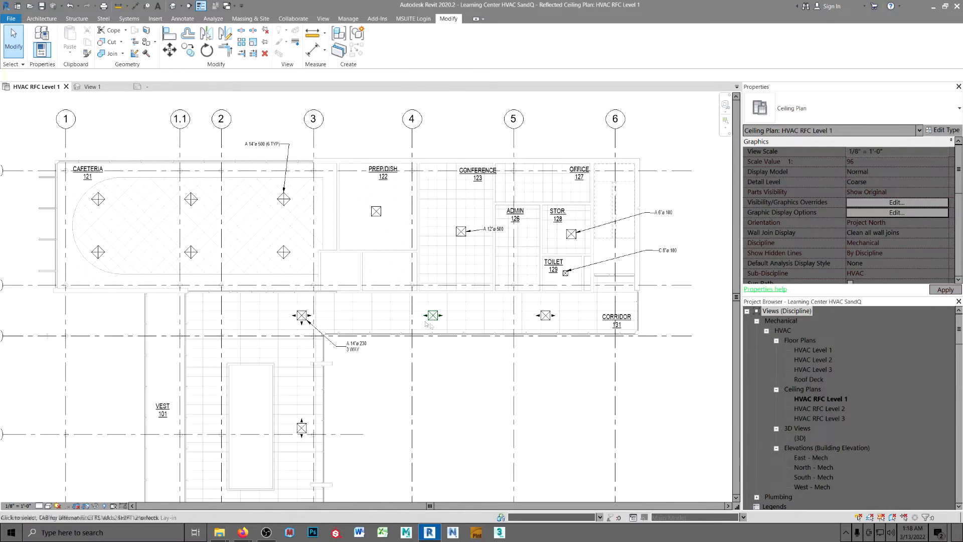
click(433, 315)
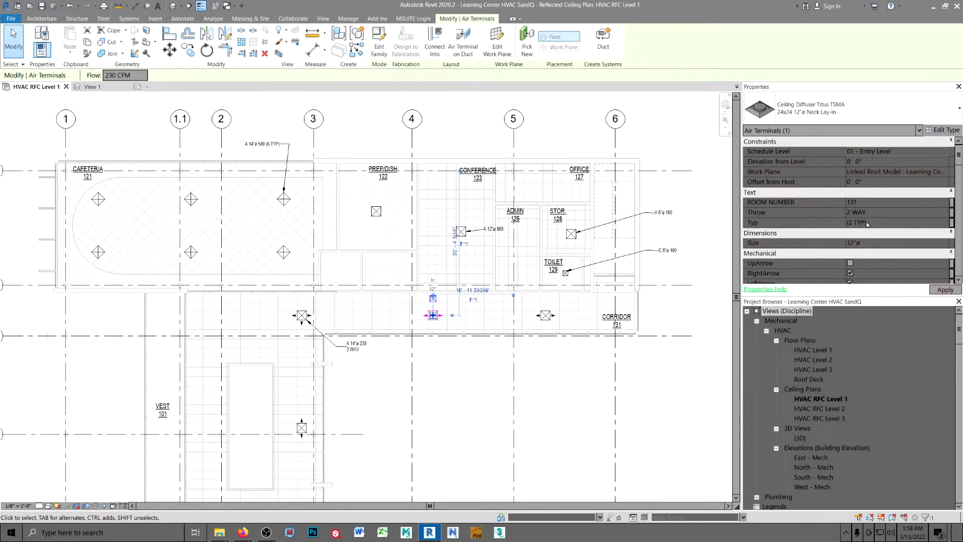
mouse_move(883, 224)
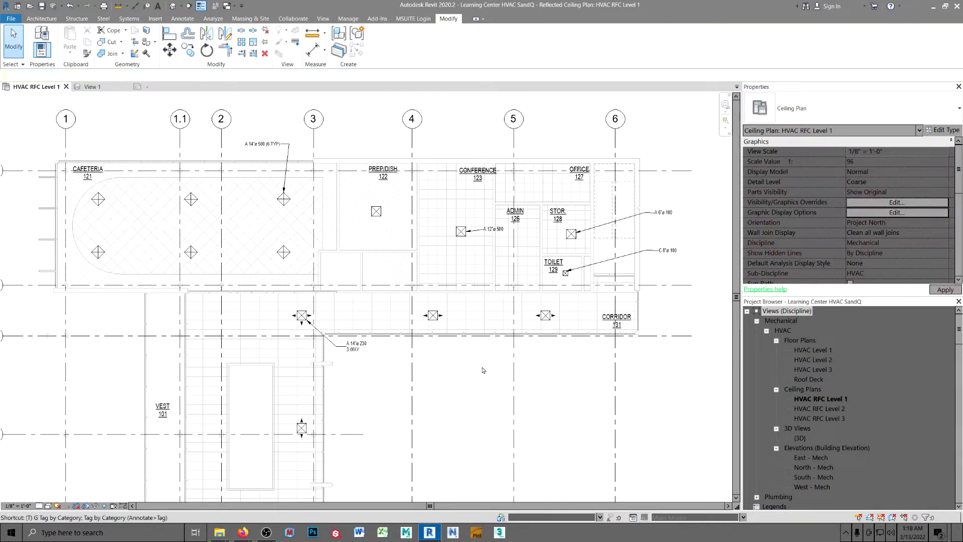
Step: Tag the middle and right corridor diffusers, declining to load a ceiling tag
click(436, 315)
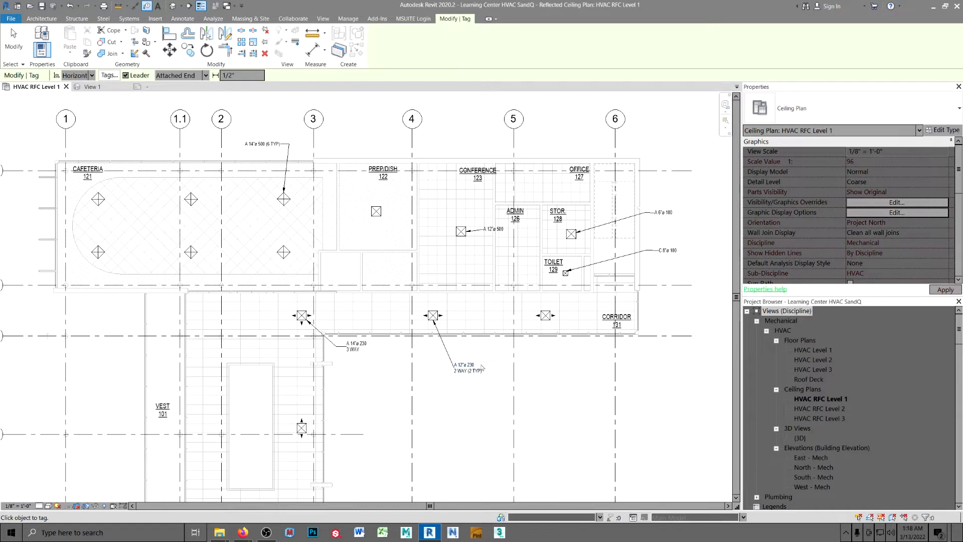
click(545, 315)
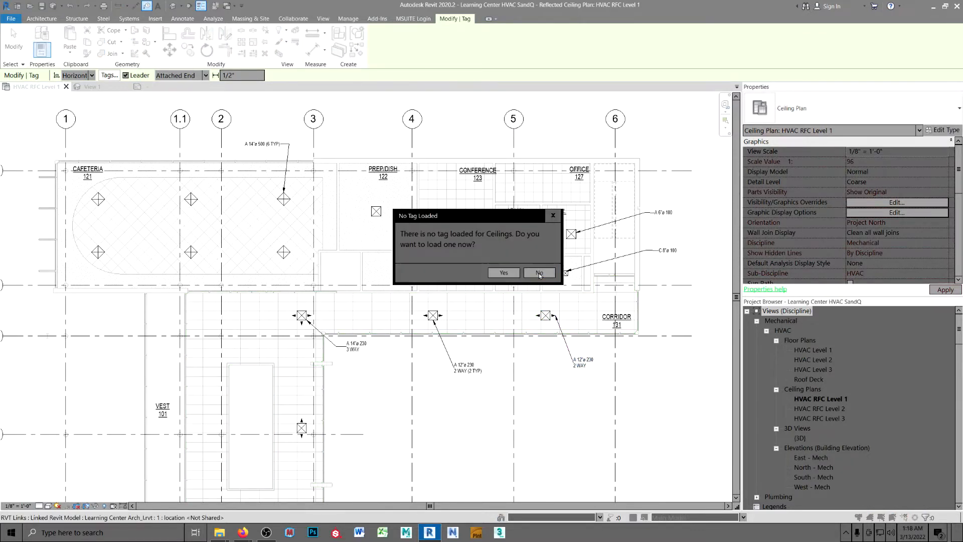
click(539, 272)
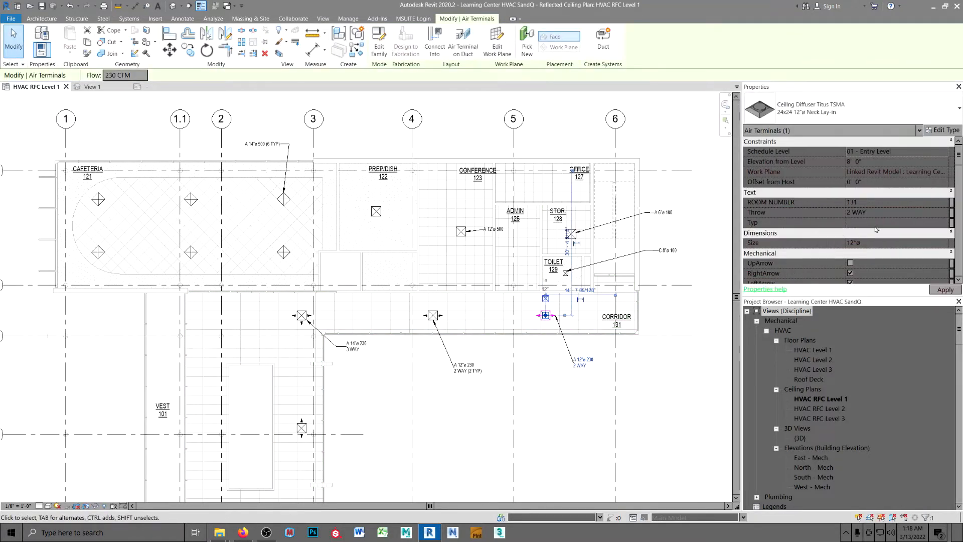
click(545, 383)
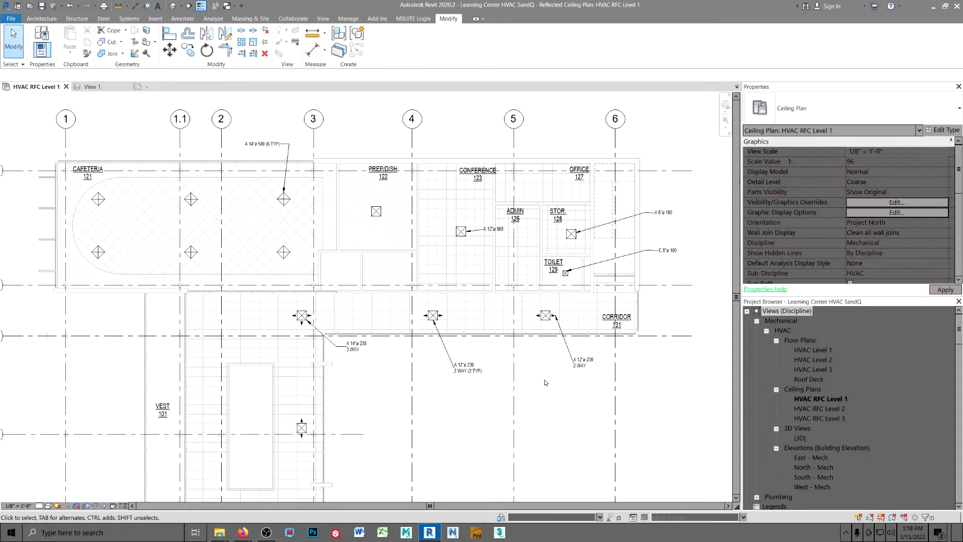
mouse_move(203, 117)
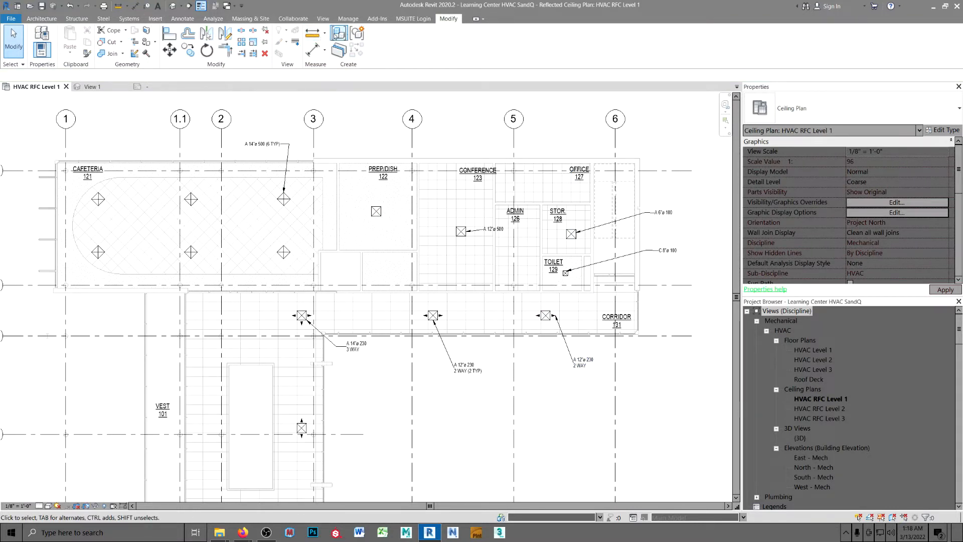
Step: Check the TYP entry in the CDs Grilles Registers shared parameter group
click(348, 18)
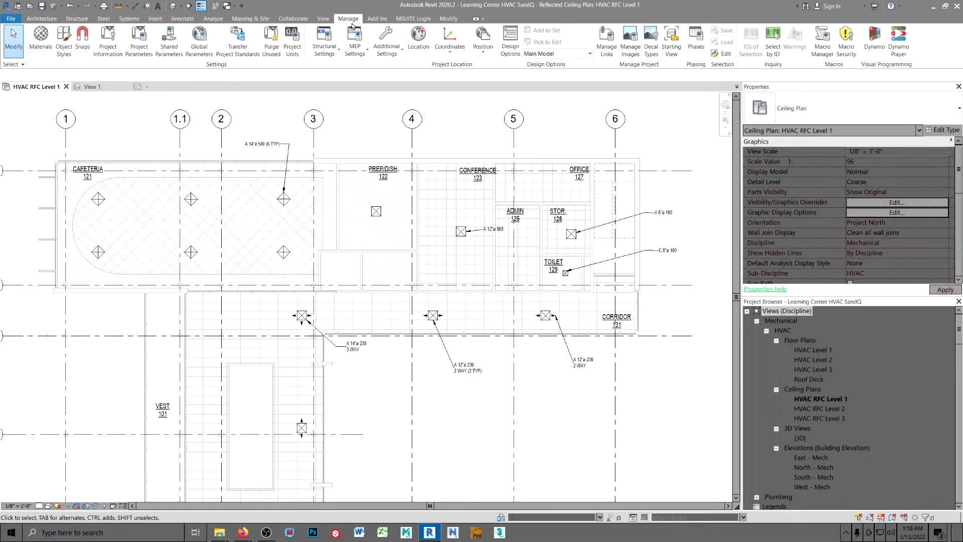
click(169, 40)
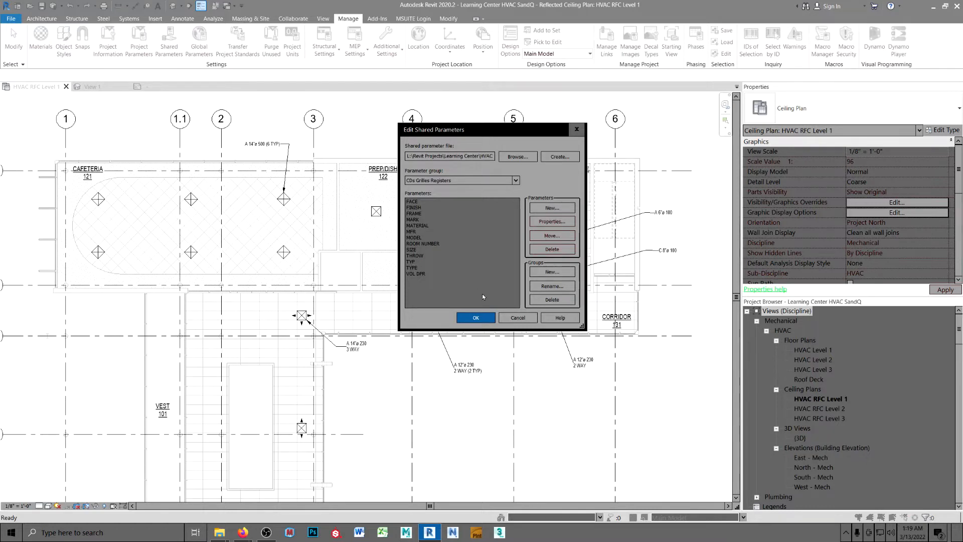
click(475, 317)
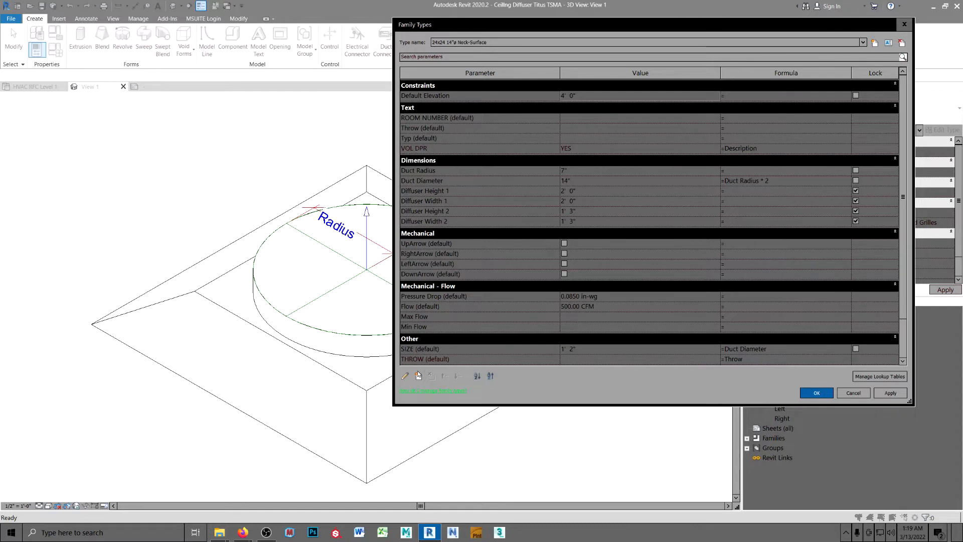
Step: Review the diffuser's Family Types, confirming TYP (default) = Typ under Other, then cancel
click(405, 376)
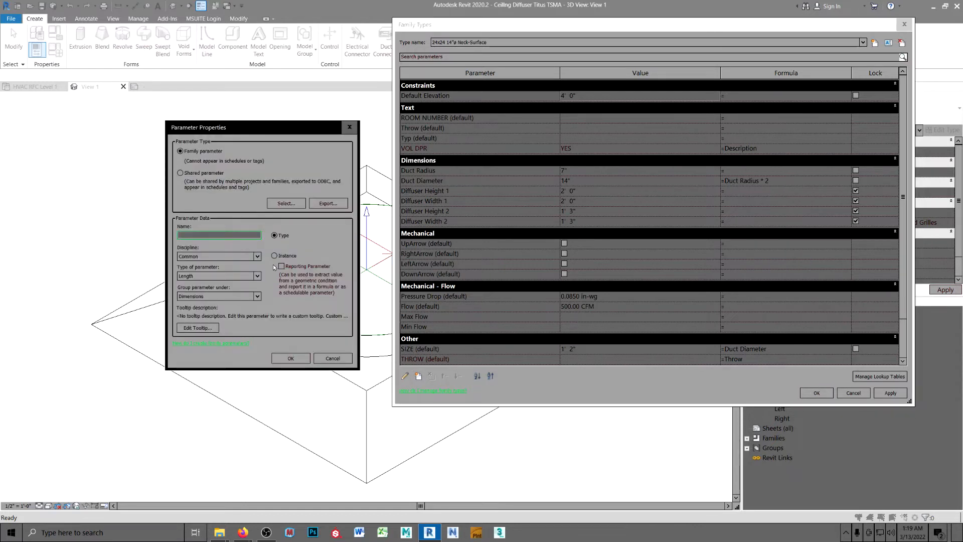
mouse_move(324, 358)
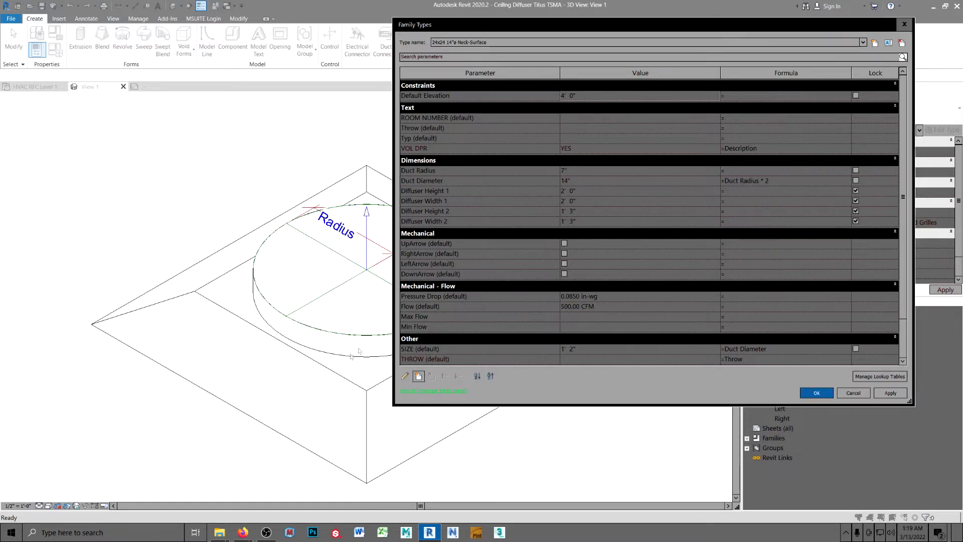
scroll(down, 3)
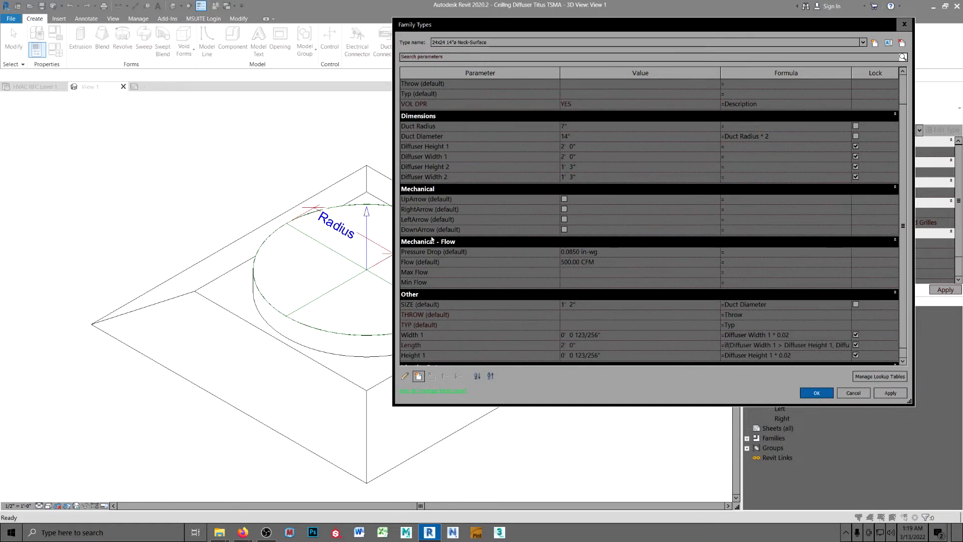
scroll(down, 3)
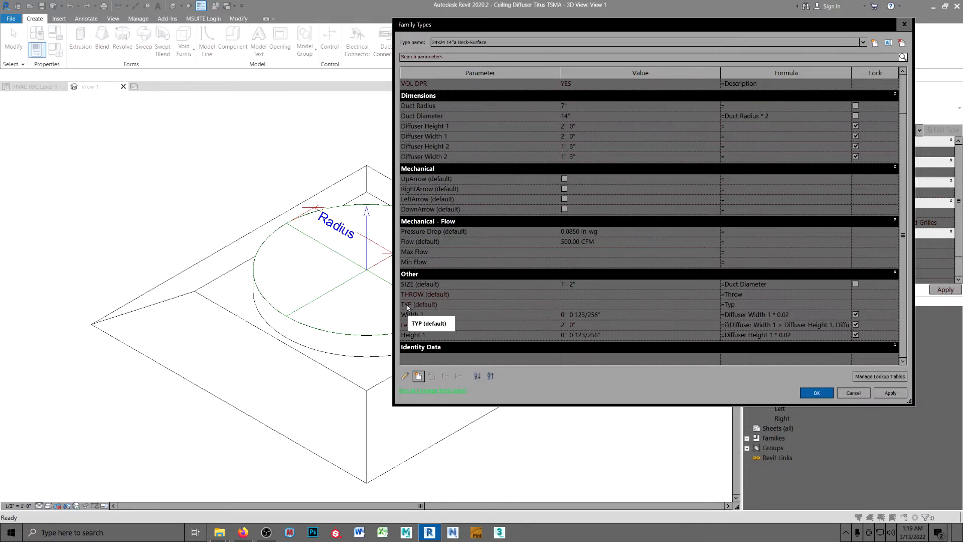
mouse_move(416, 301)
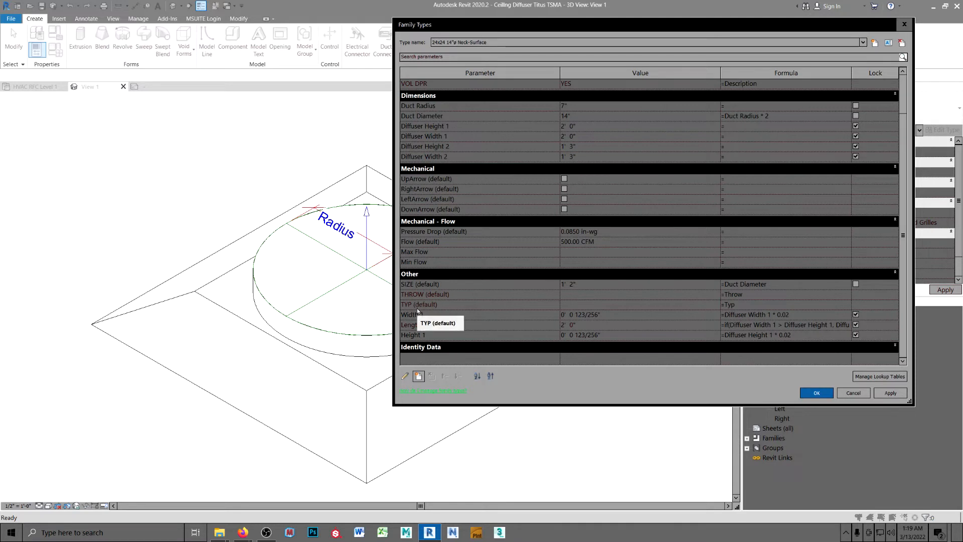
mouse_move(722, 309)
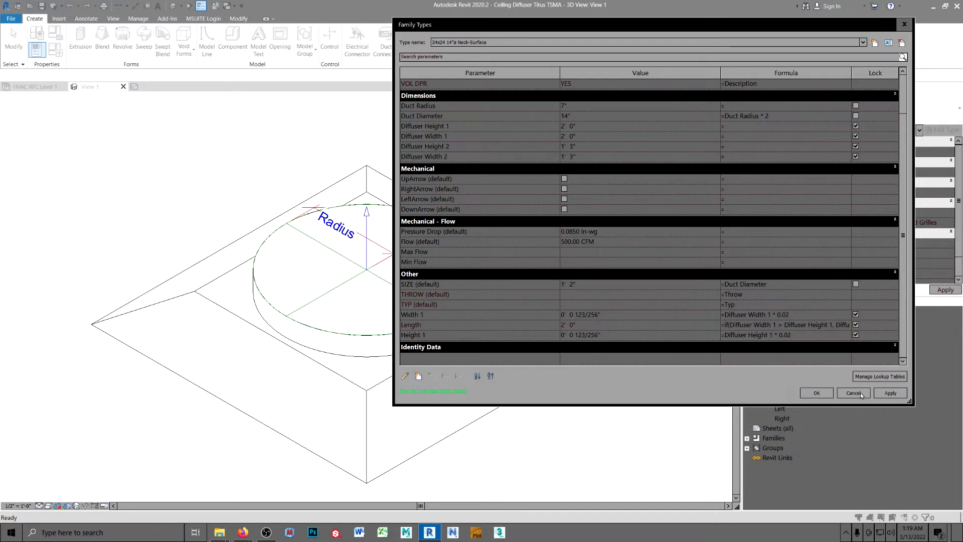
click(853, 392)
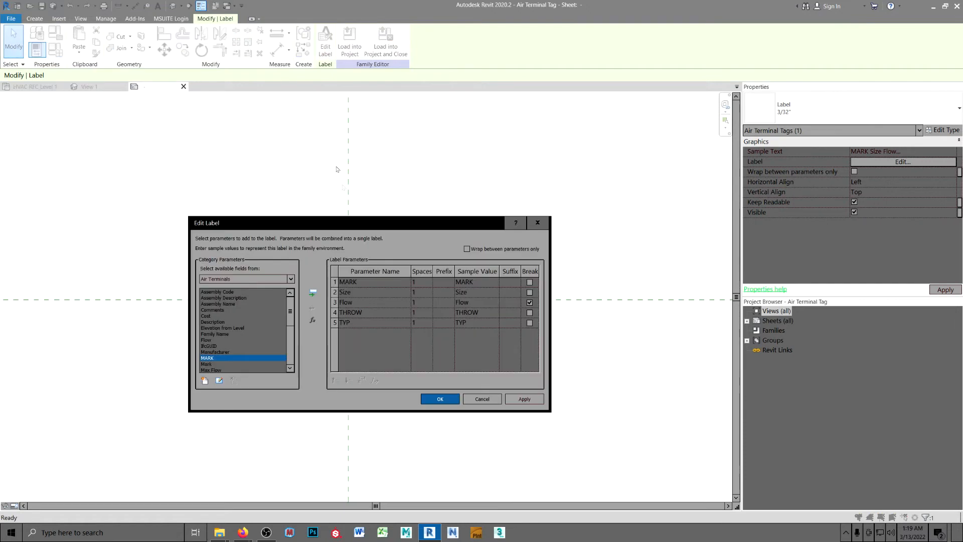
mouse_move(262, 344)
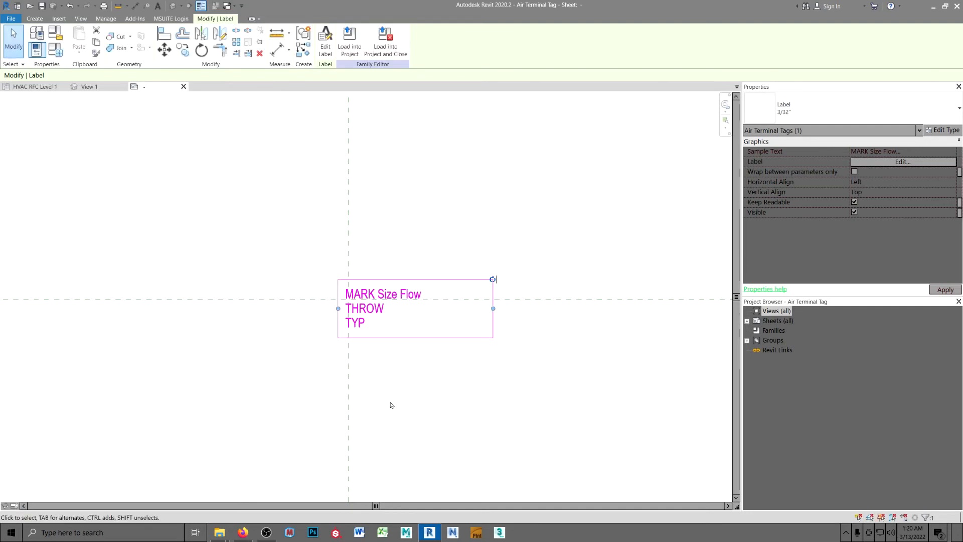
Step: Load the Air Terminal Tag into Learning Center HVAC SandQ.rvt, overwriting the existing version
click(350, 41)
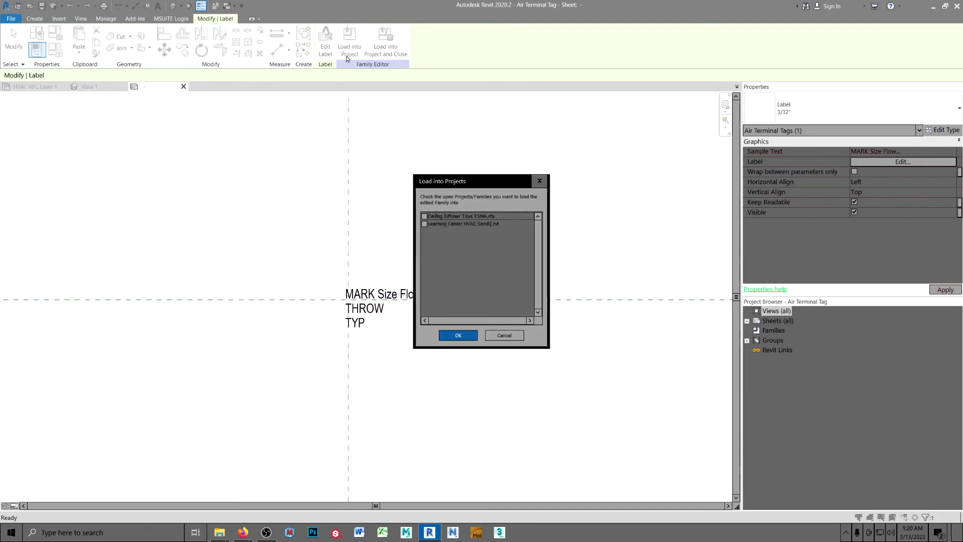
click(462, 224)
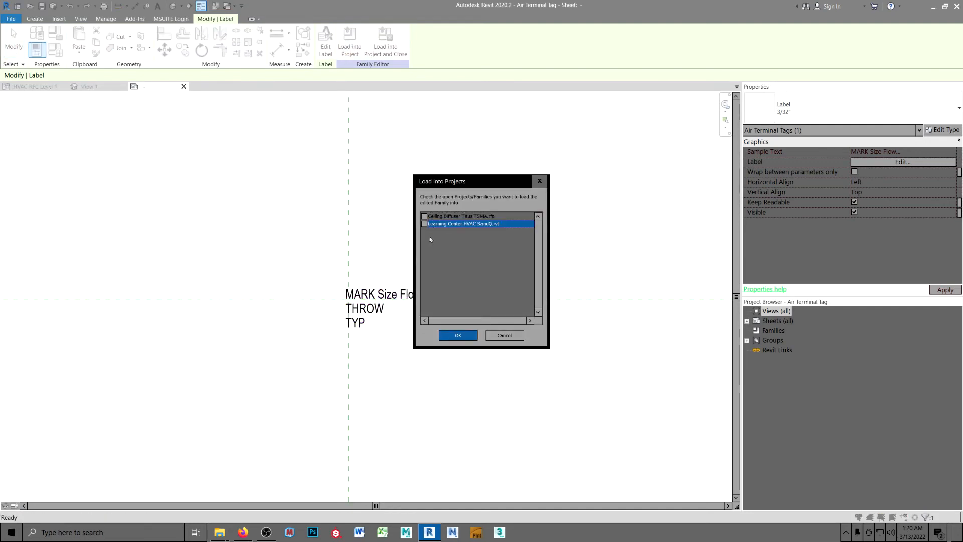
click(424, 223)
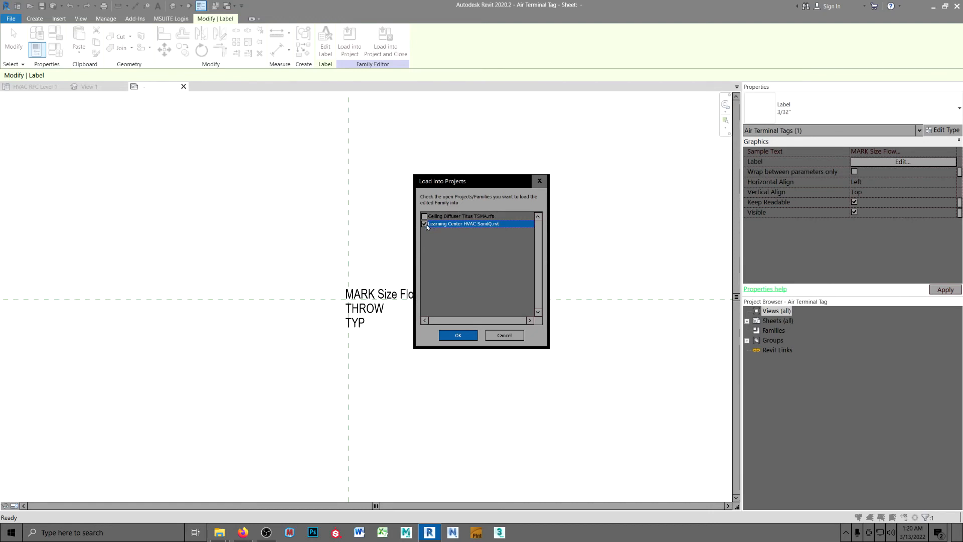
click(458, 335)
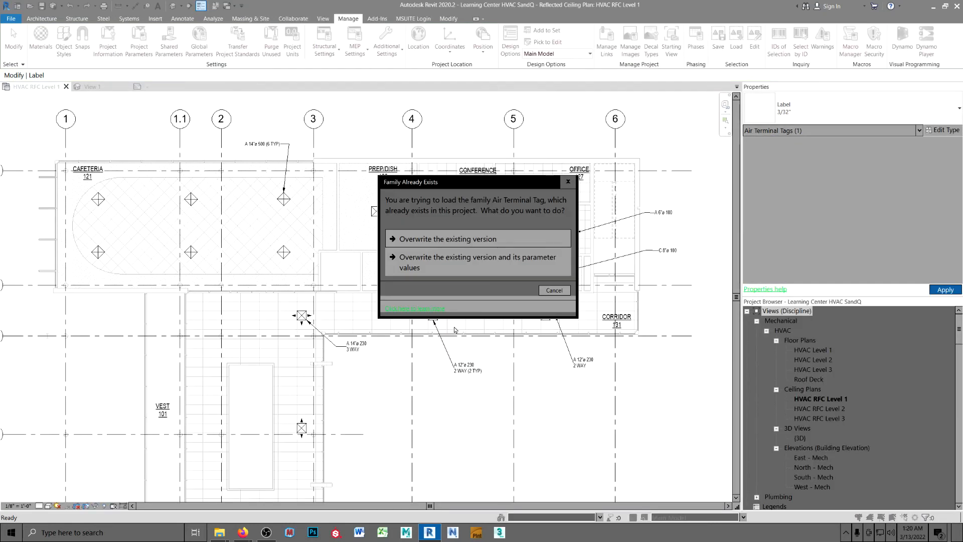
click(477, 239)
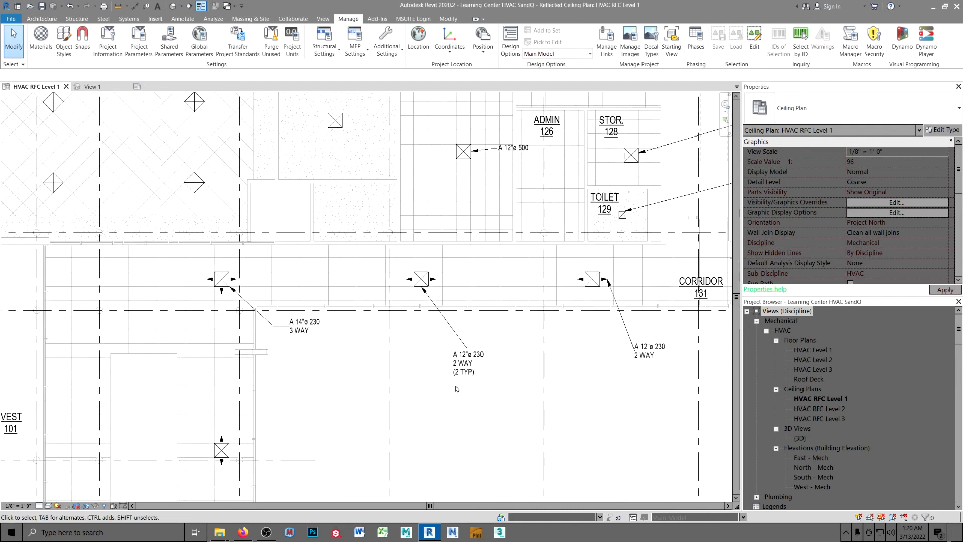
click(467, 362)
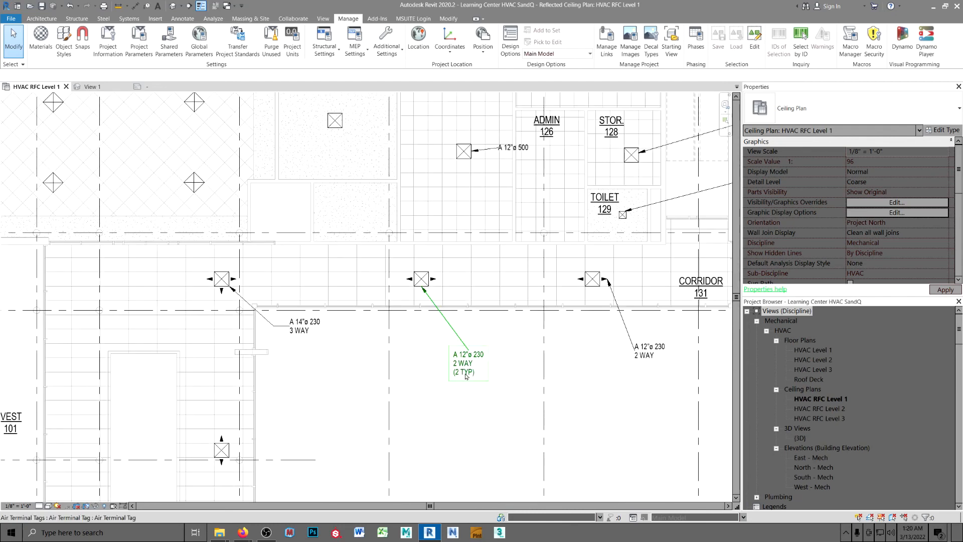
click(459, 391)
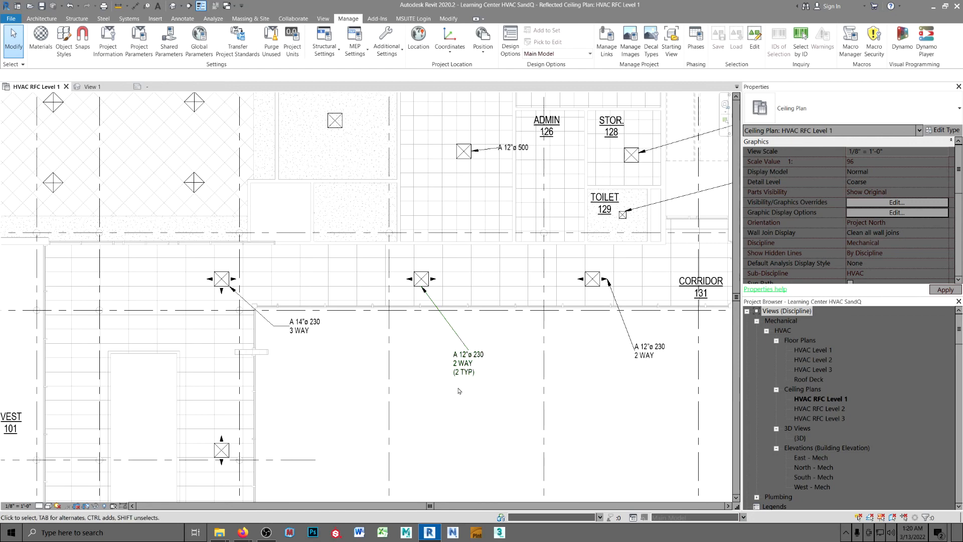